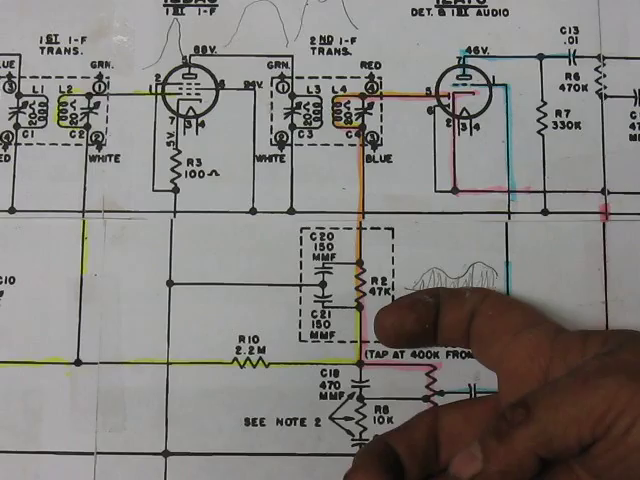
mouse_move(520, 290)
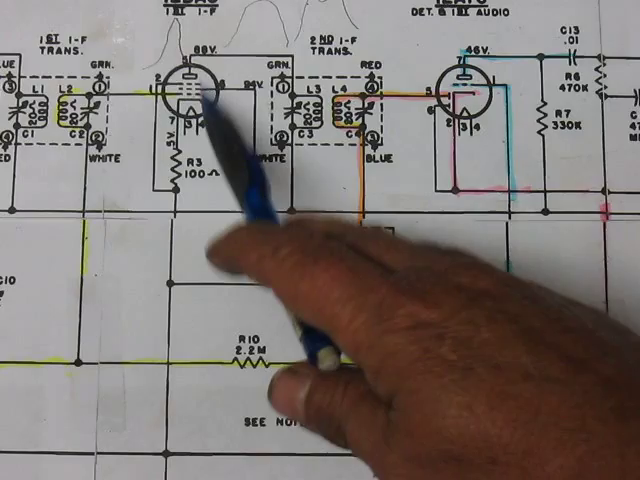
mouse_move(330, 350)
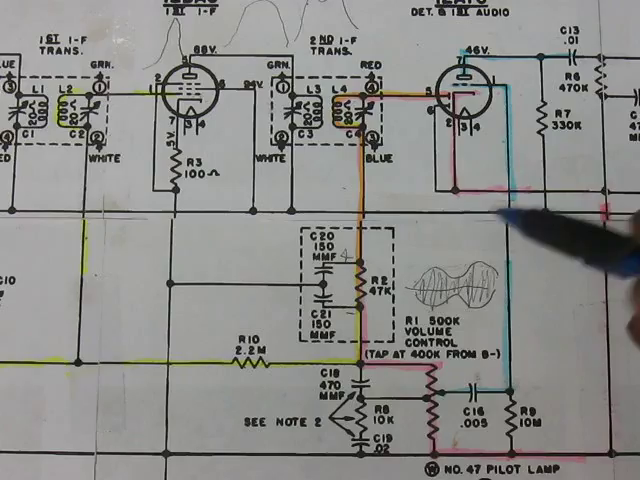
mouse_move(470, 300)
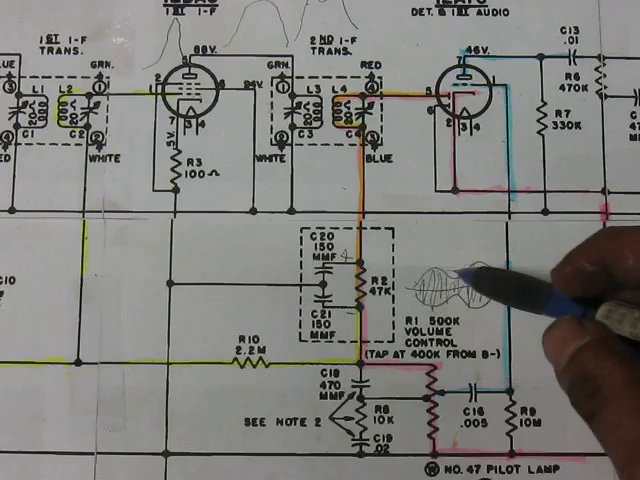